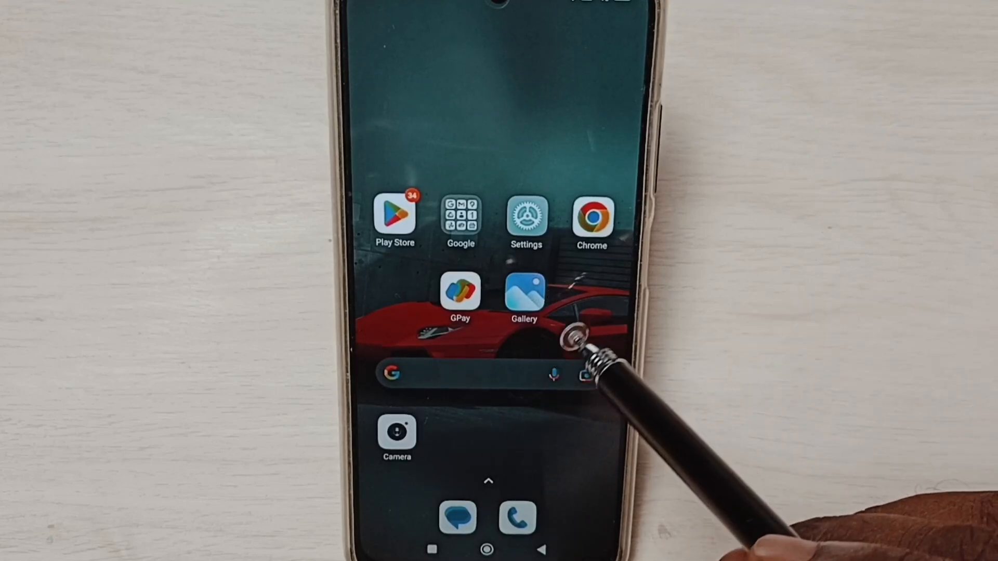
# Step: Reach the Manage apps list through Settings > Apps to see installed apps and sizes
pyautogui.hscroll(-3)
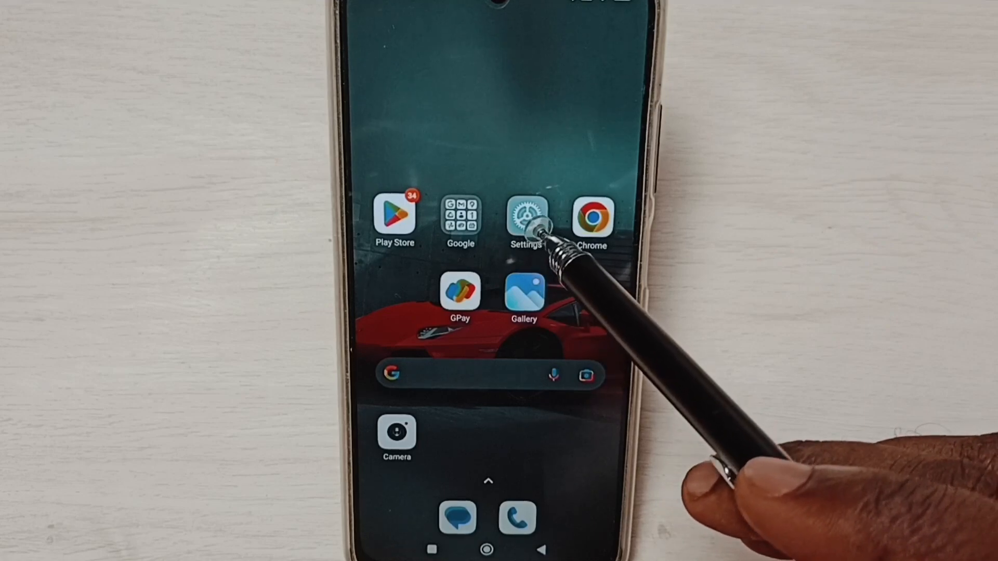
pyautogui.click(526, 216)
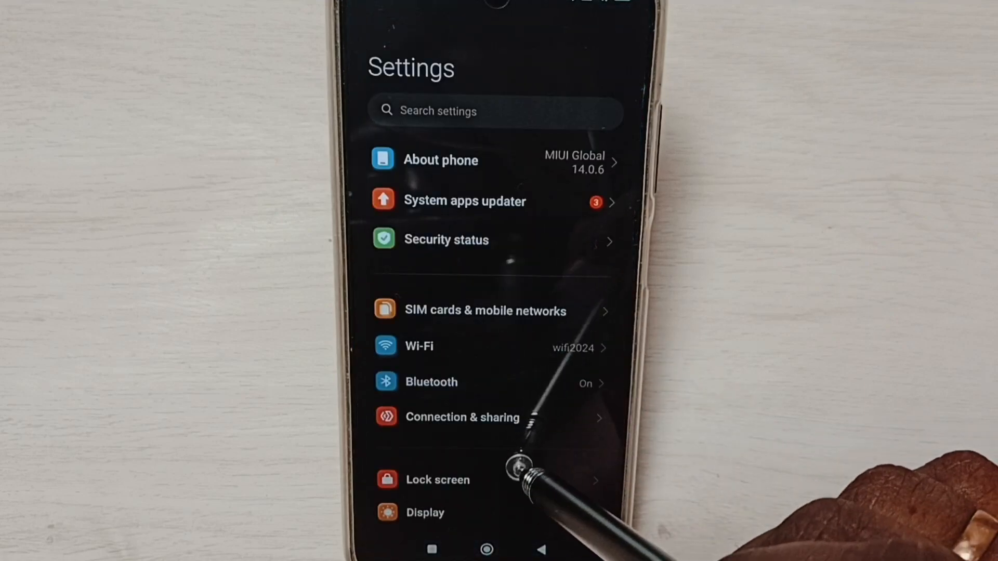
pyautogui.scroll(-3)
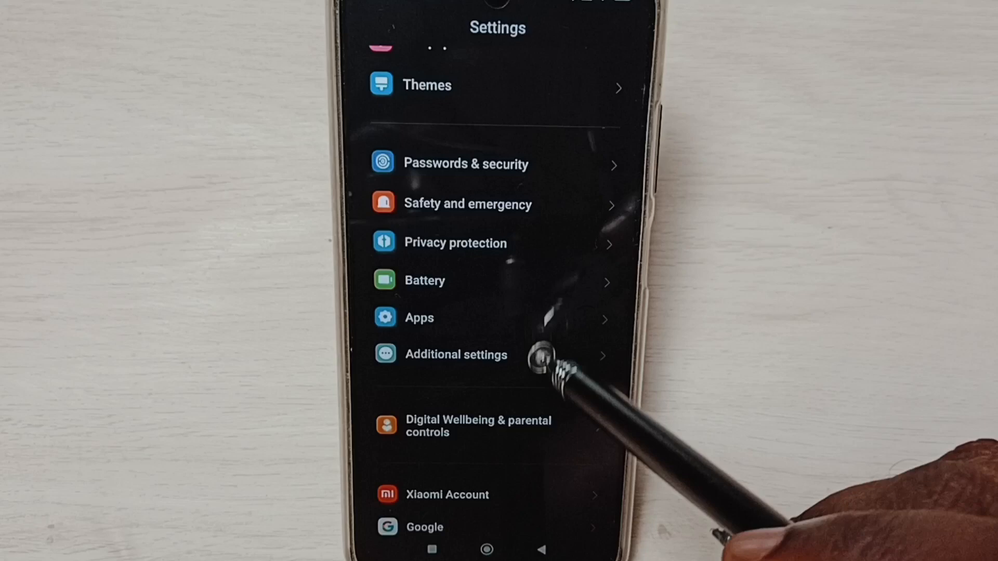
pyautogui.click(417, 318)
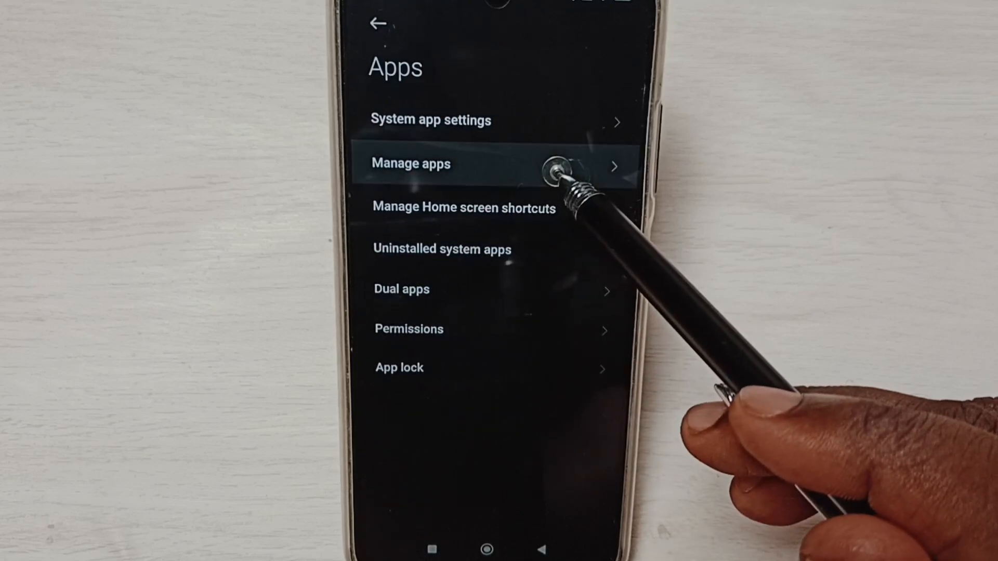
pyautogui.click(410, 164)
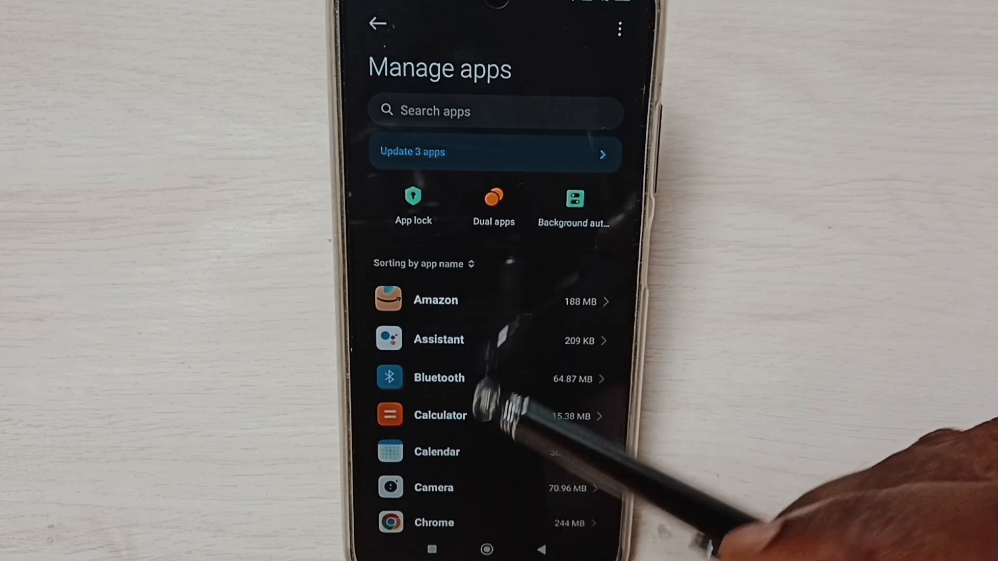
# Step: Open the App info page for Xiaomi SIM Activation Service from the Manage apps list
pyautogui.scroll(-3)
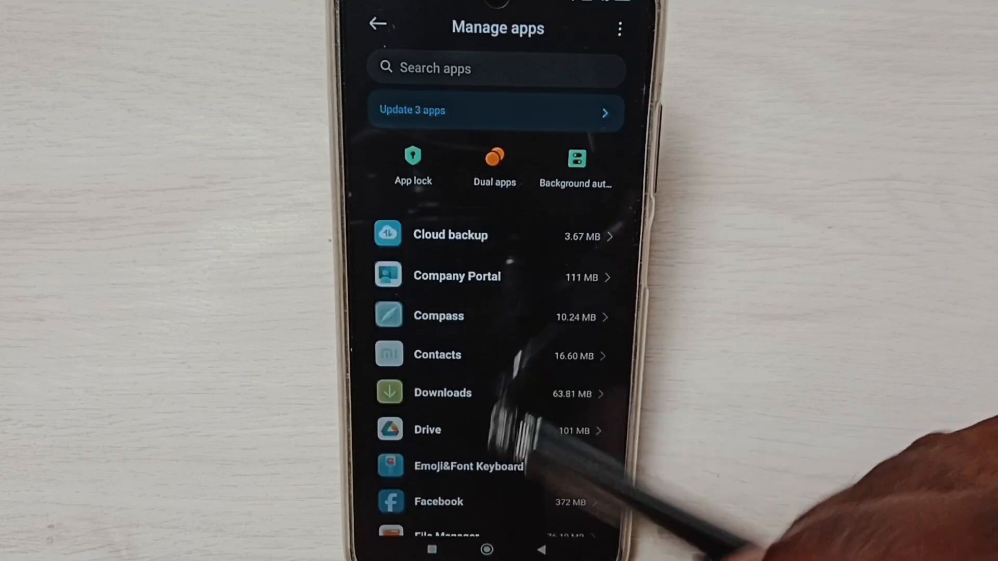
pyautogui.scroll(-3)
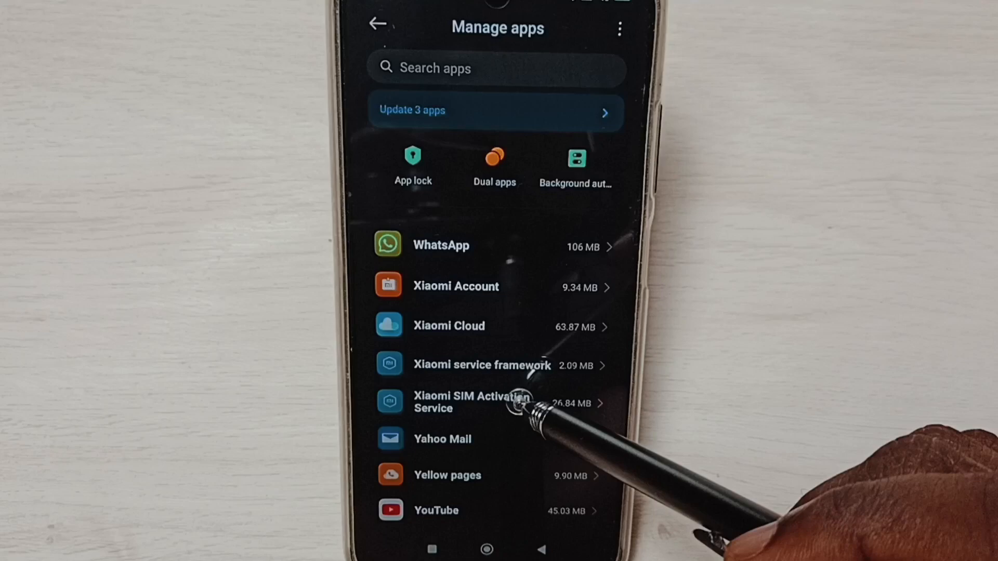
pyautogui.click(470, 401)
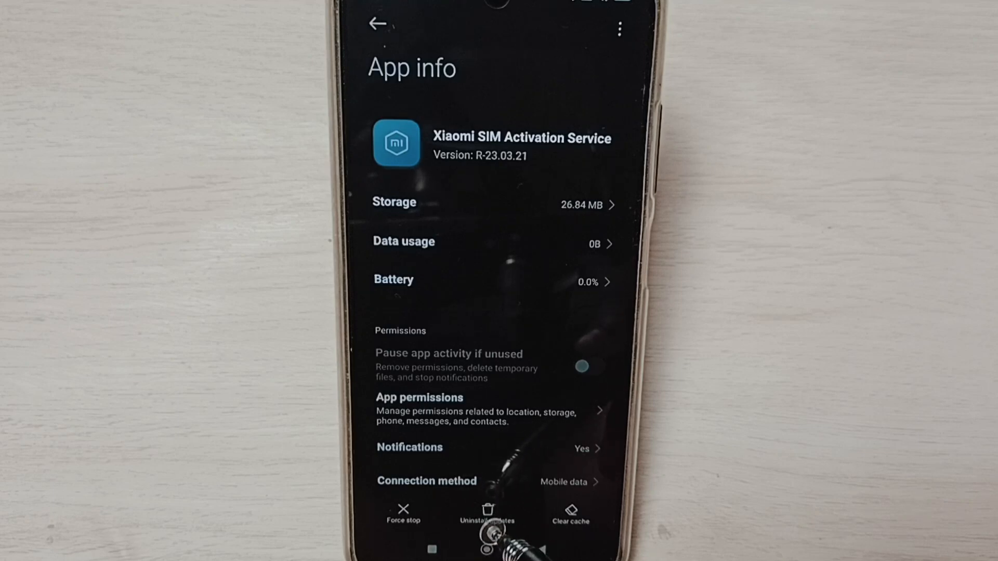
# Step: Uninstall the updates of Xiaomi SIM Activation Service, shrinking it from 26.84 MB to 10.58 MB
pyautogui.click(488, 512)
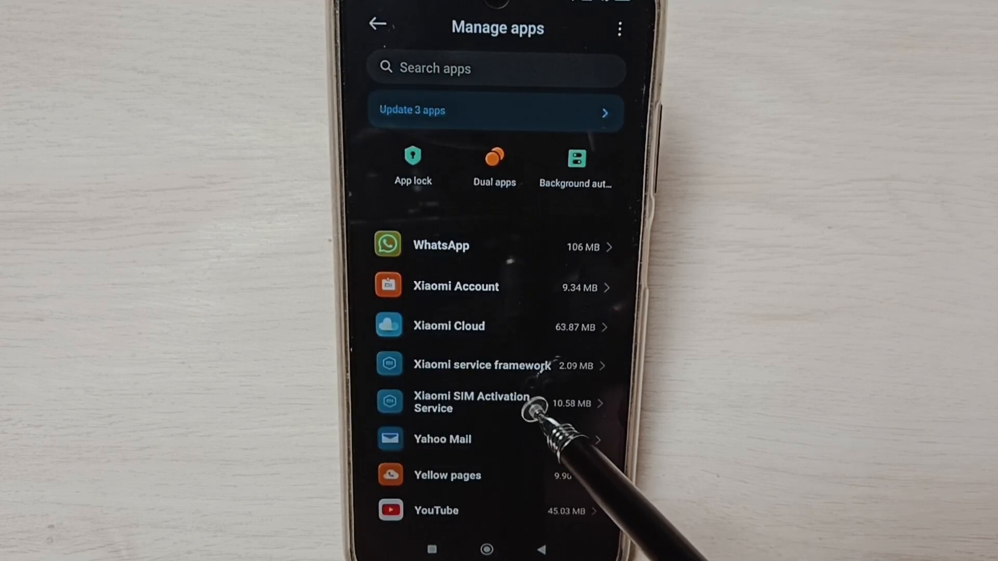
# Step: Reopen Xiaomi SIM Activation Service's App info, now showing 10.58 MB storage
pyautogui.click(471, 402)
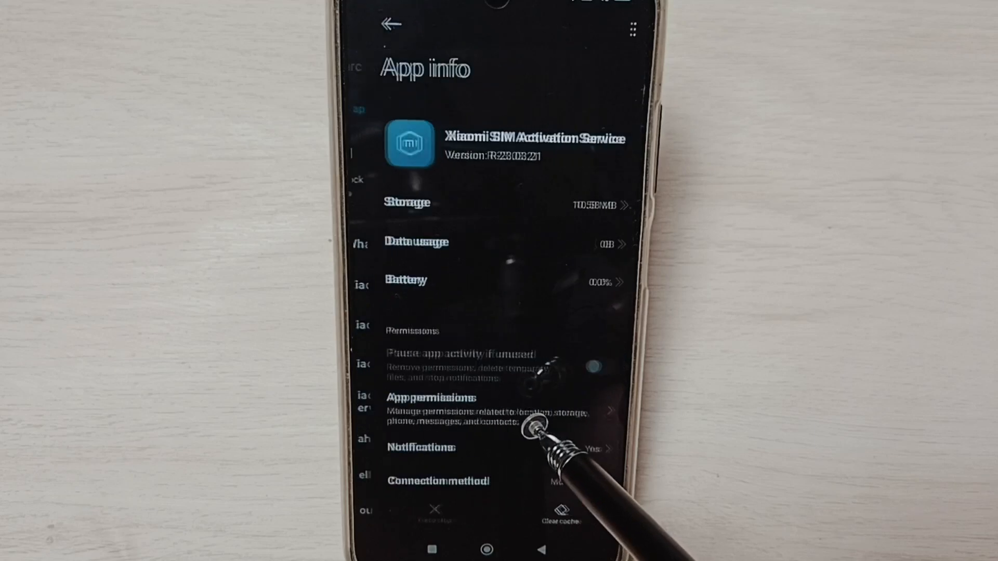